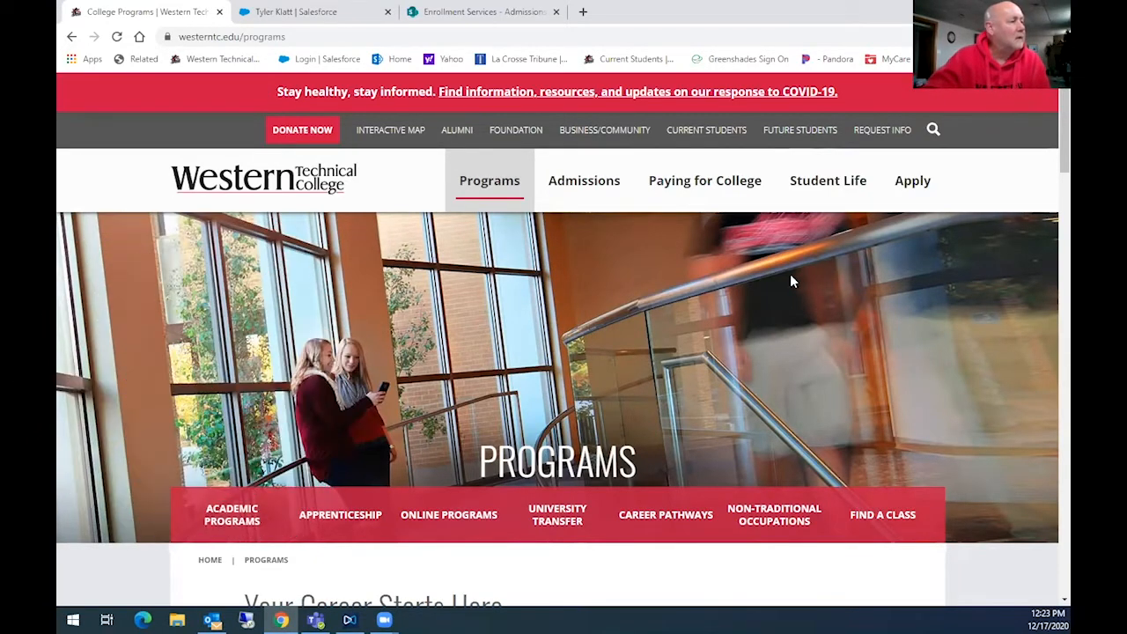
mouse_move(749, 277)
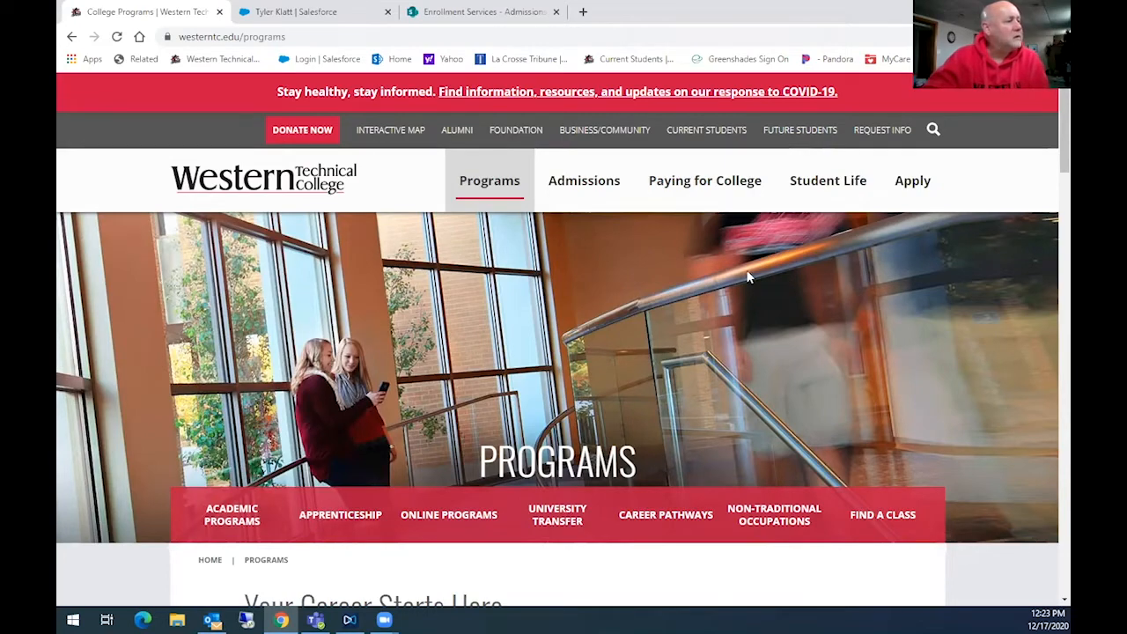
mouse_move(728, 277)
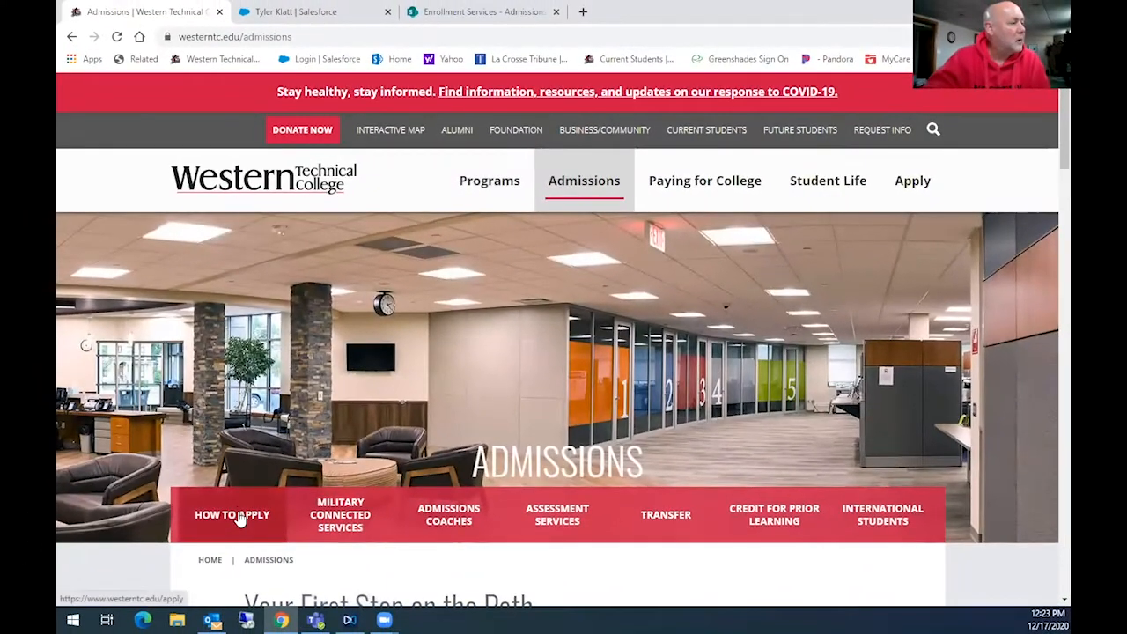
Go from How to Apply to the Apply Now online application sign-in page
left_click(231, 514)
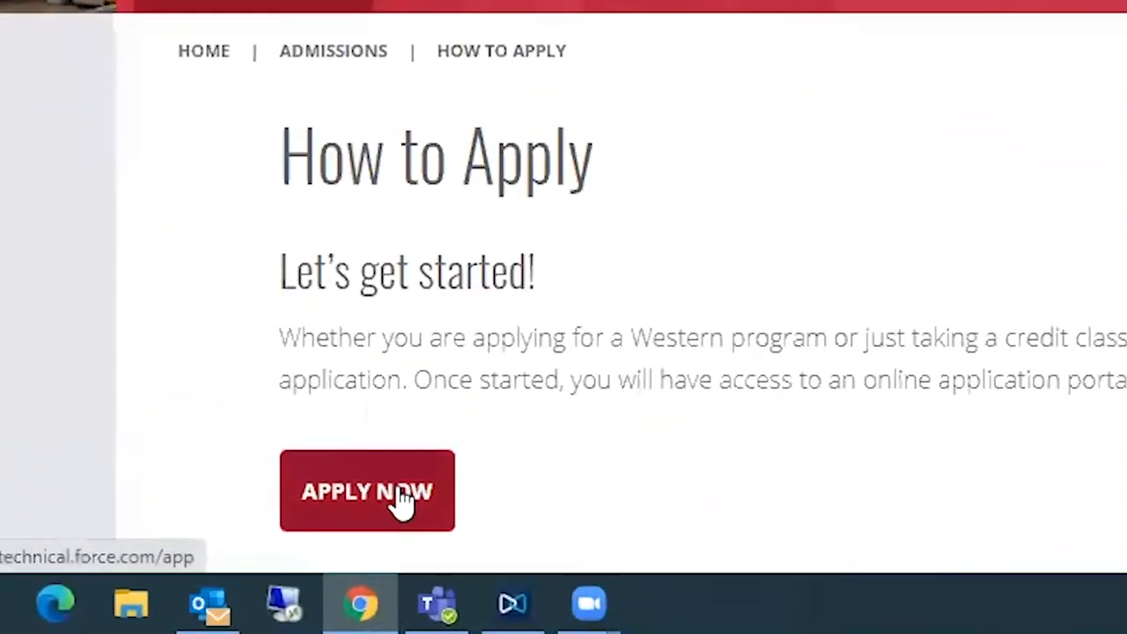
left_click(366, 491)
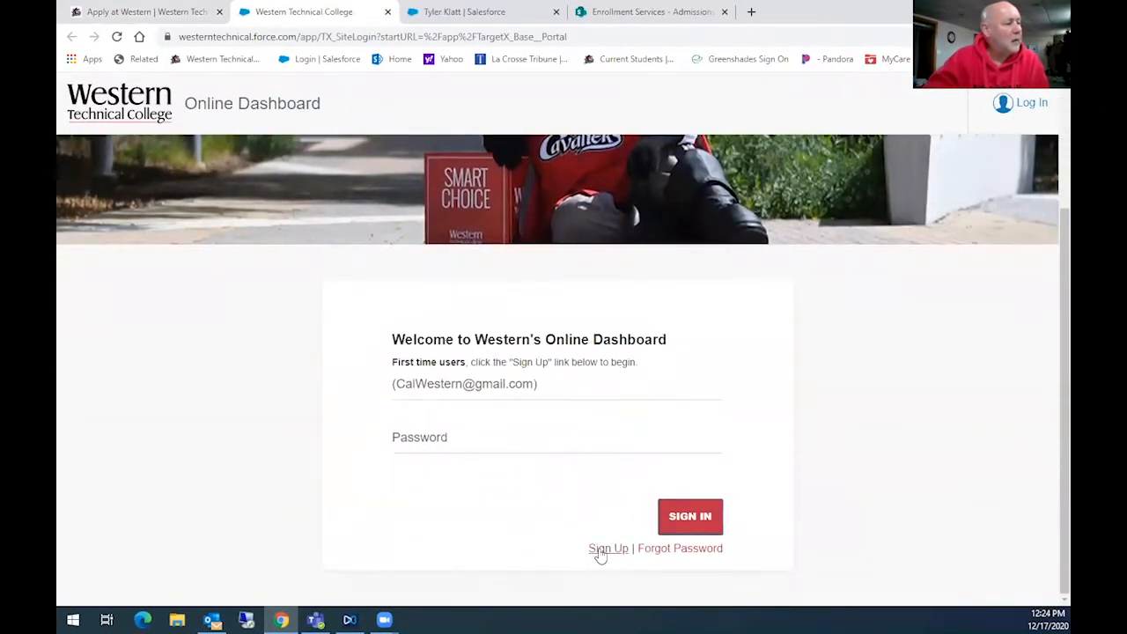
left_click(606, 548)
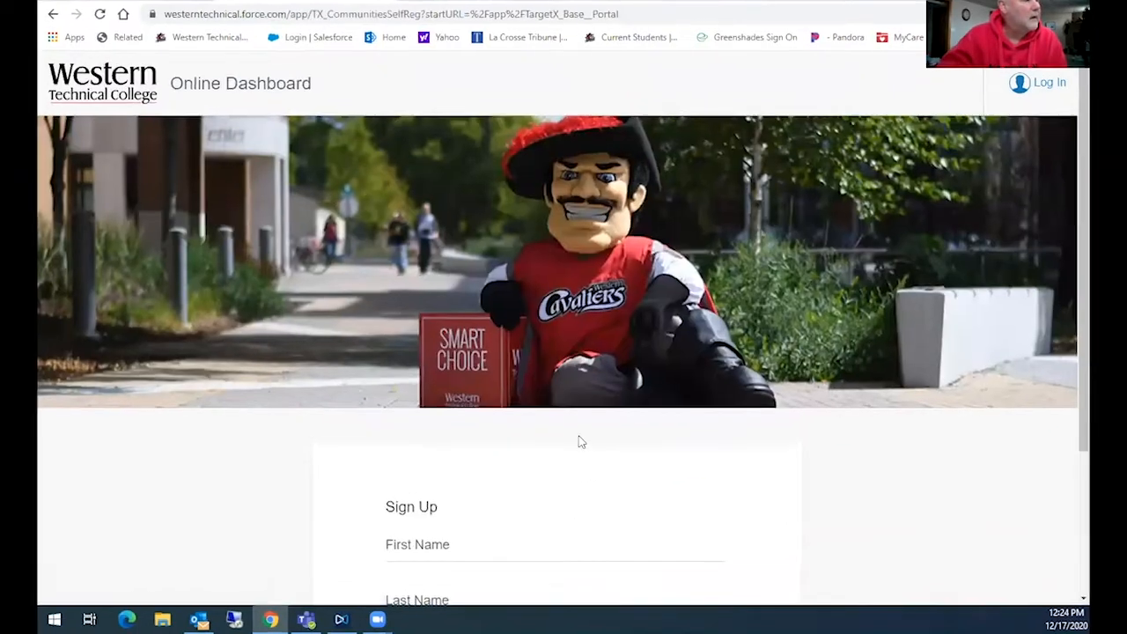
scroll("down", 3)
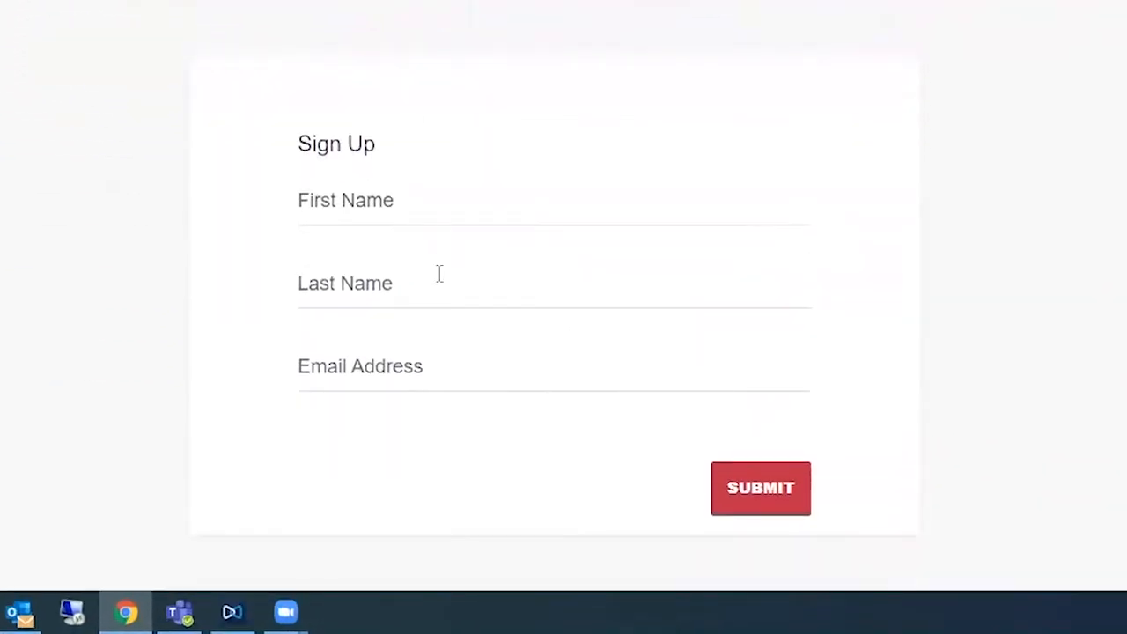
mouse_move(599, 374)
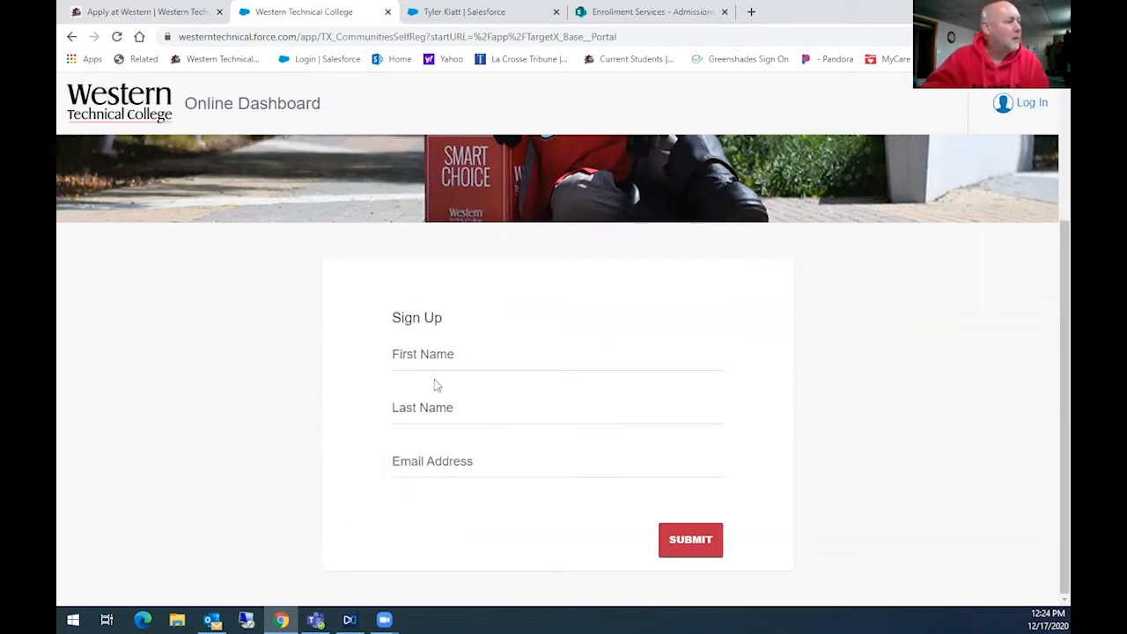
left_click(70, 37)
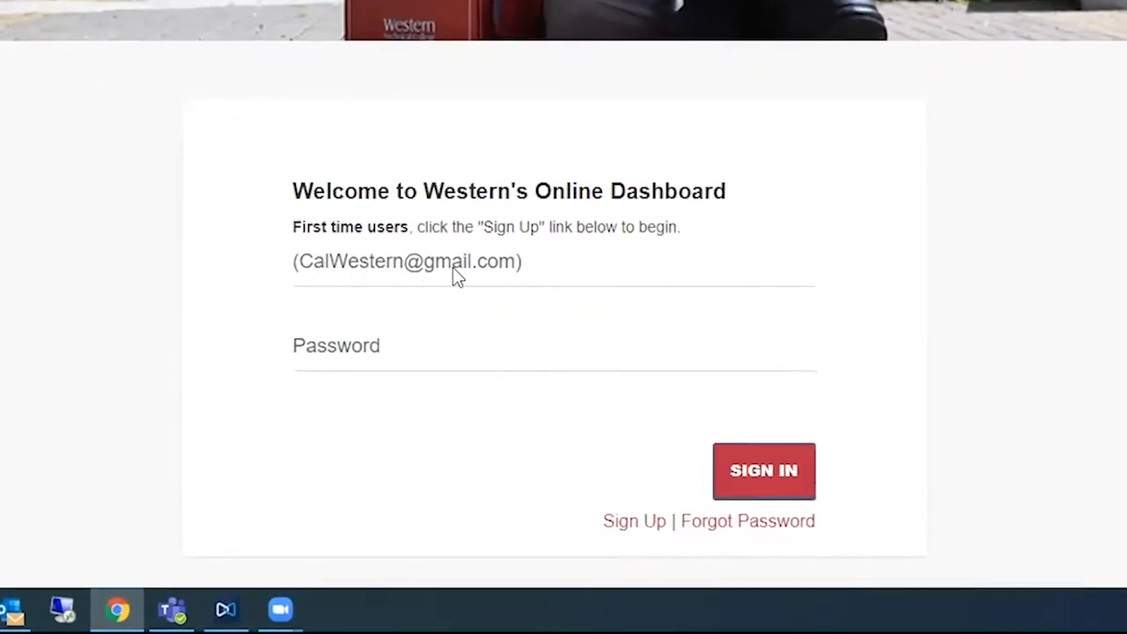
mouse_move(429, 349)
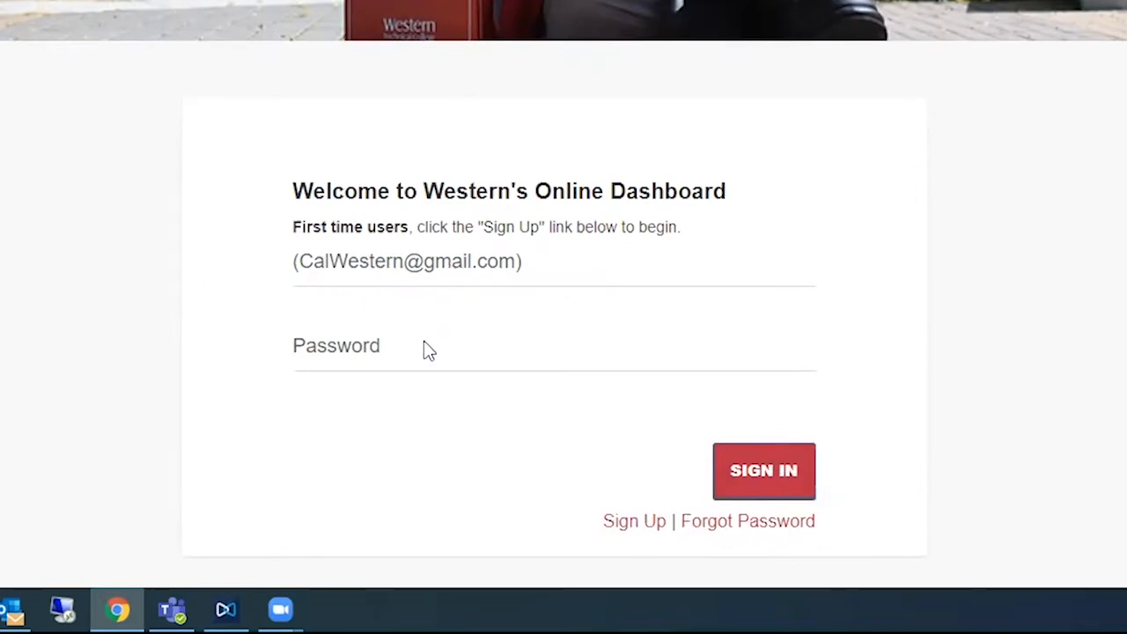
mouse_move(487, 273)
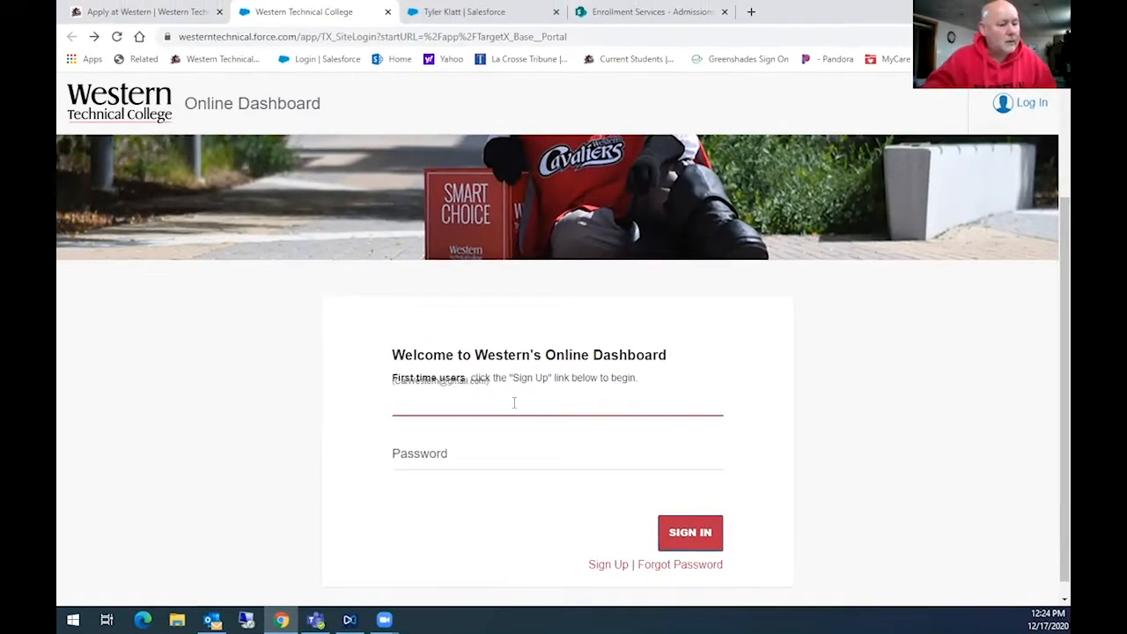
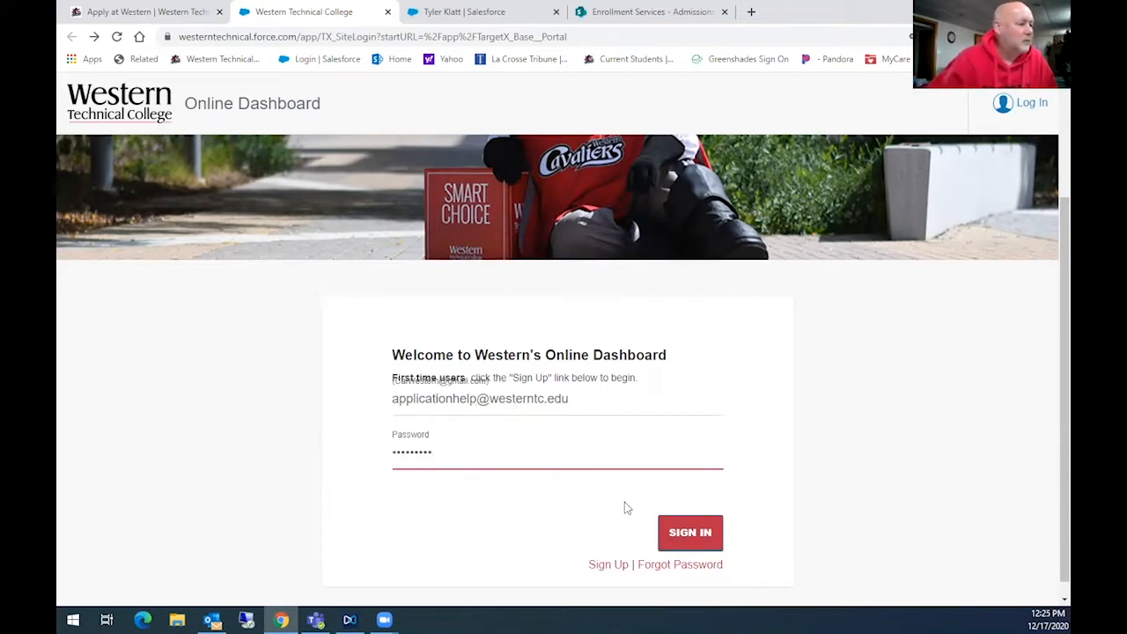
Sign in with the applicationhelp account credentials to reach the dashboard
left_click(690, 533)
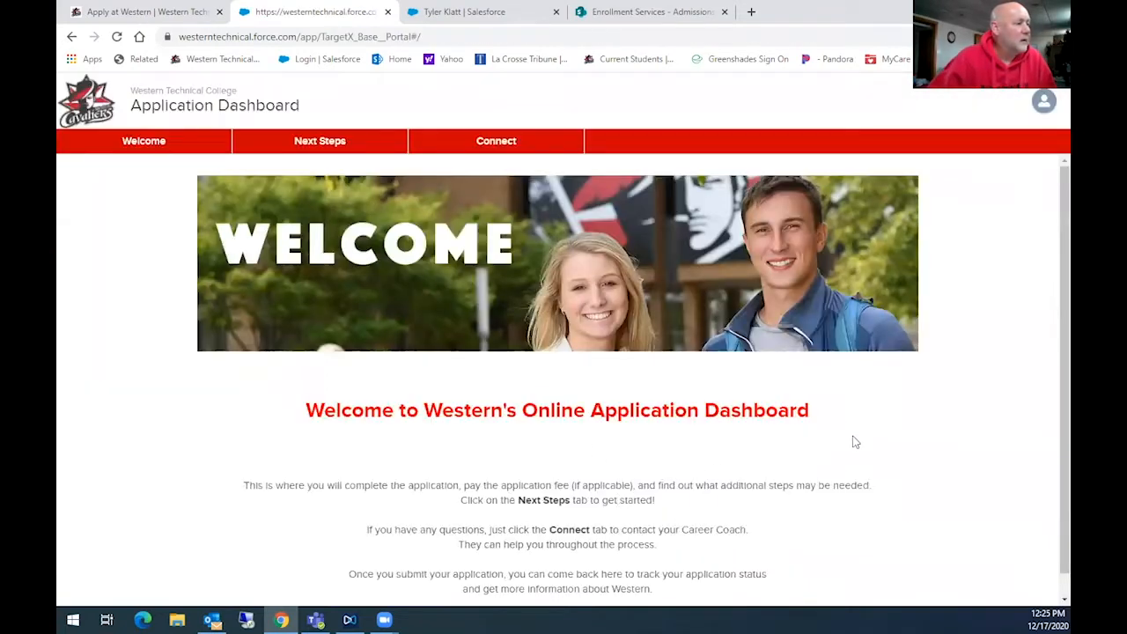
mouse_move(776, 433)
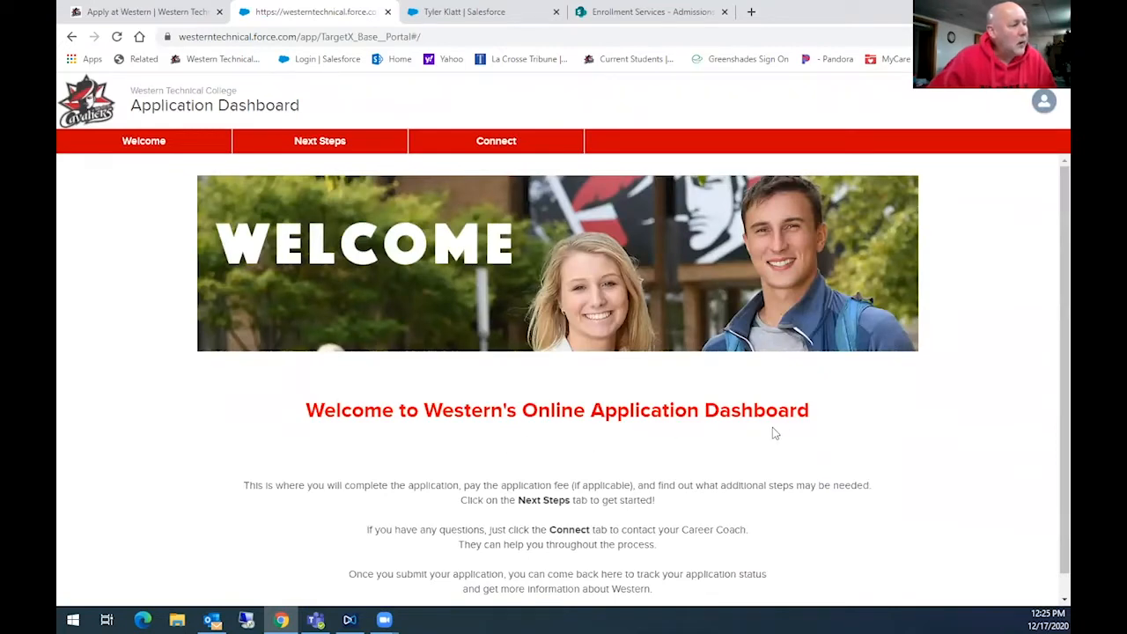
Show the Next Steps tab and its My Applications list, including Nursing Spring 2021
scroll("down", 3)
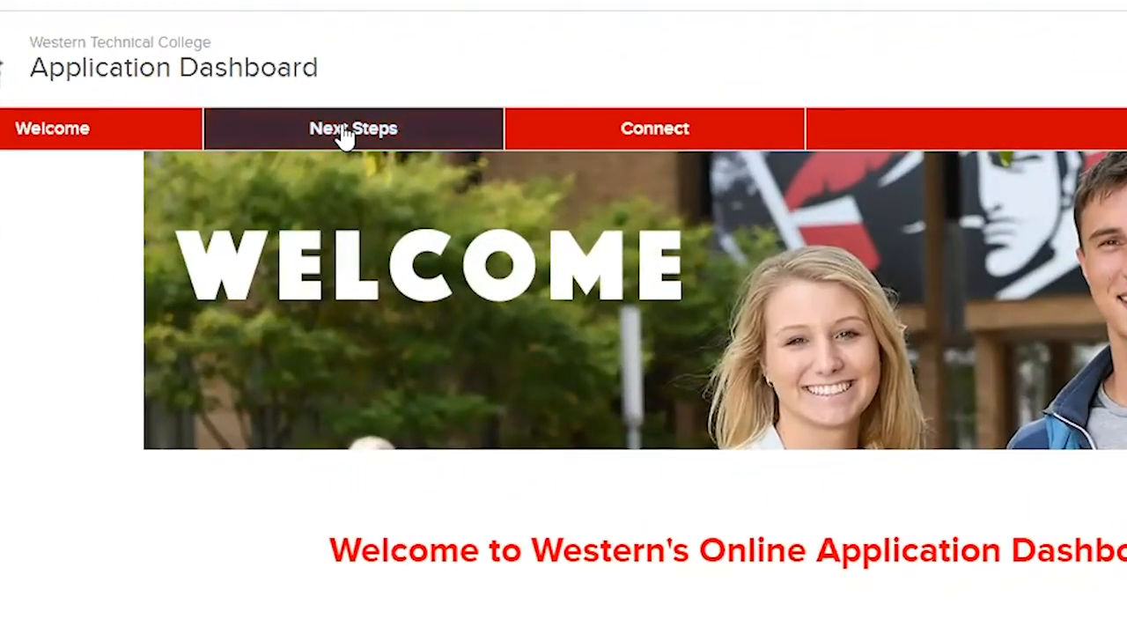
left_click(352, 129)
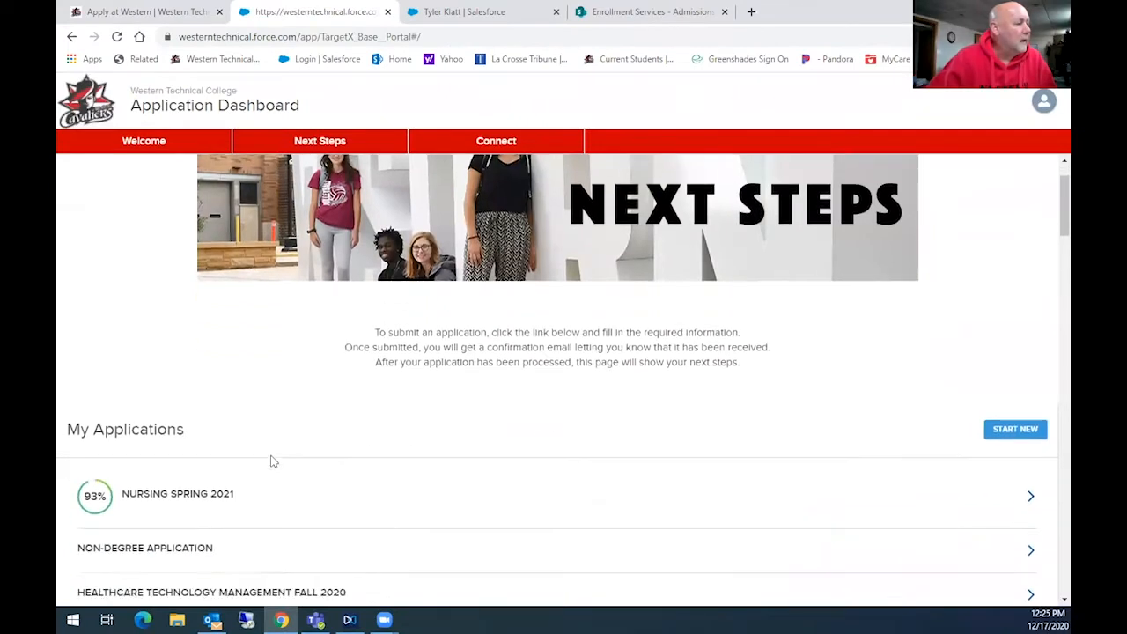
scroll("down", 3)
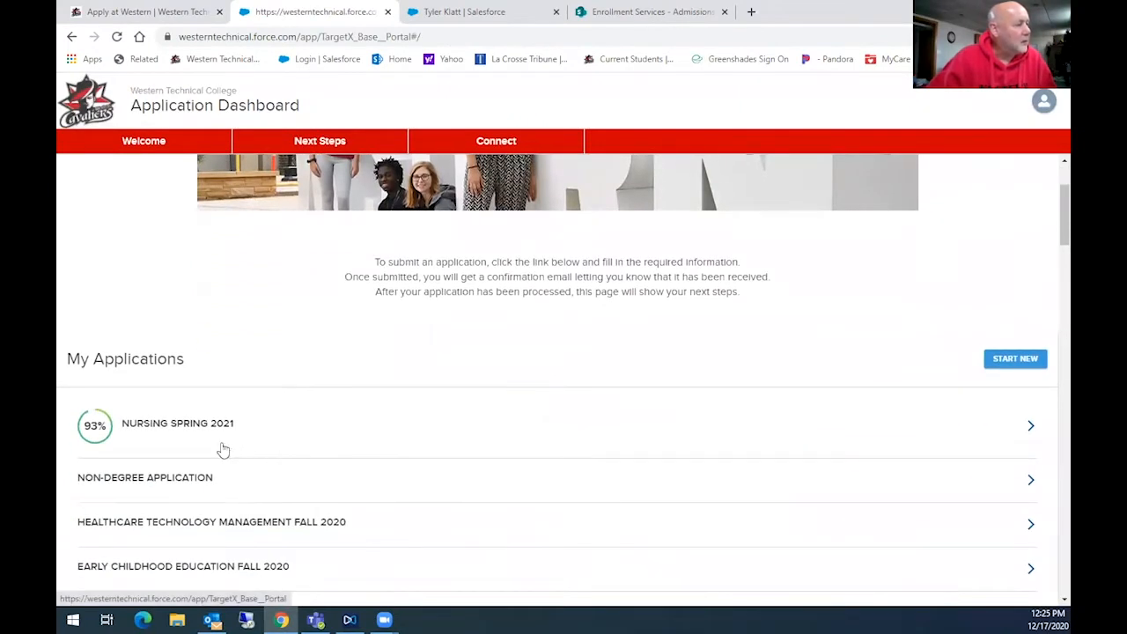
mouse_move(191, 498)
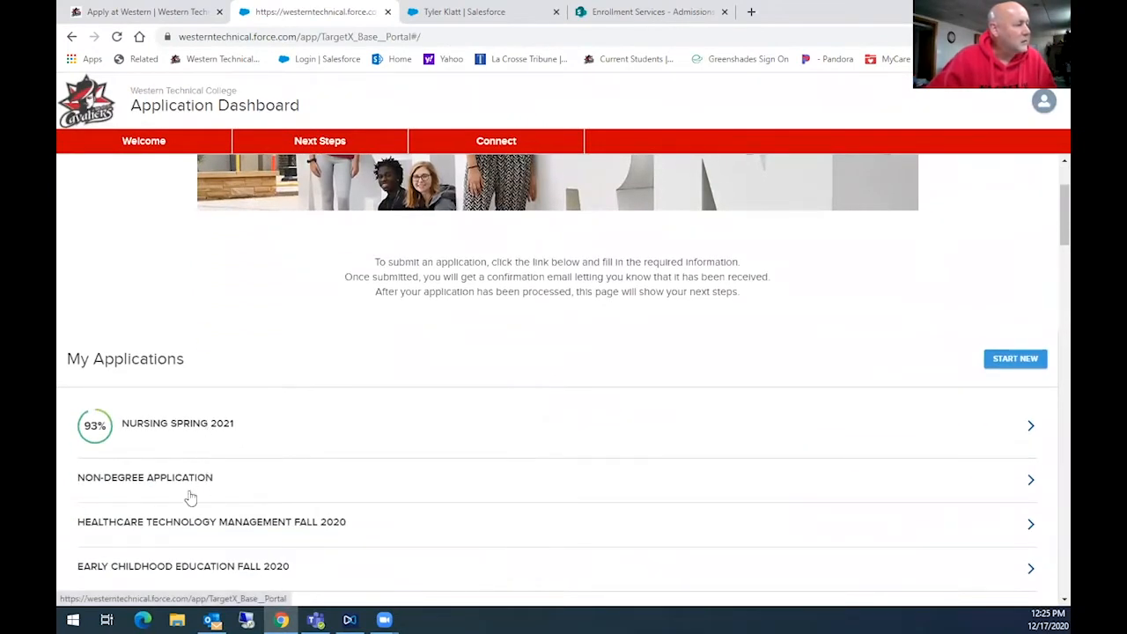
mouse_move(318, 547)
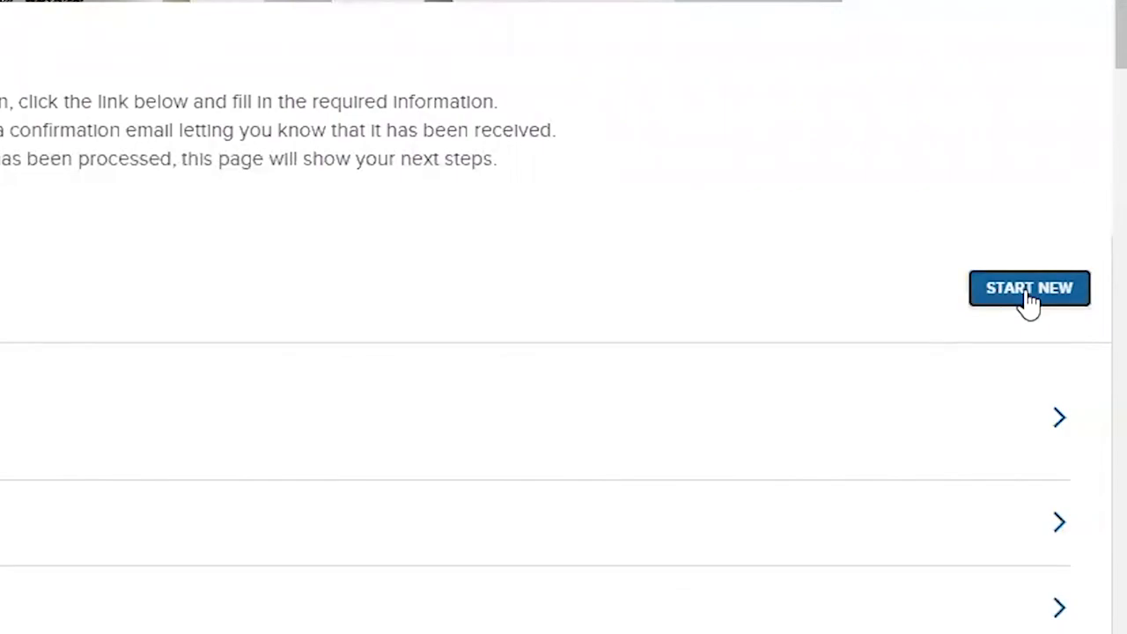
Begin a new application and choose 'Enroll in a program' as the enrollment type
left_click(1027, 288)
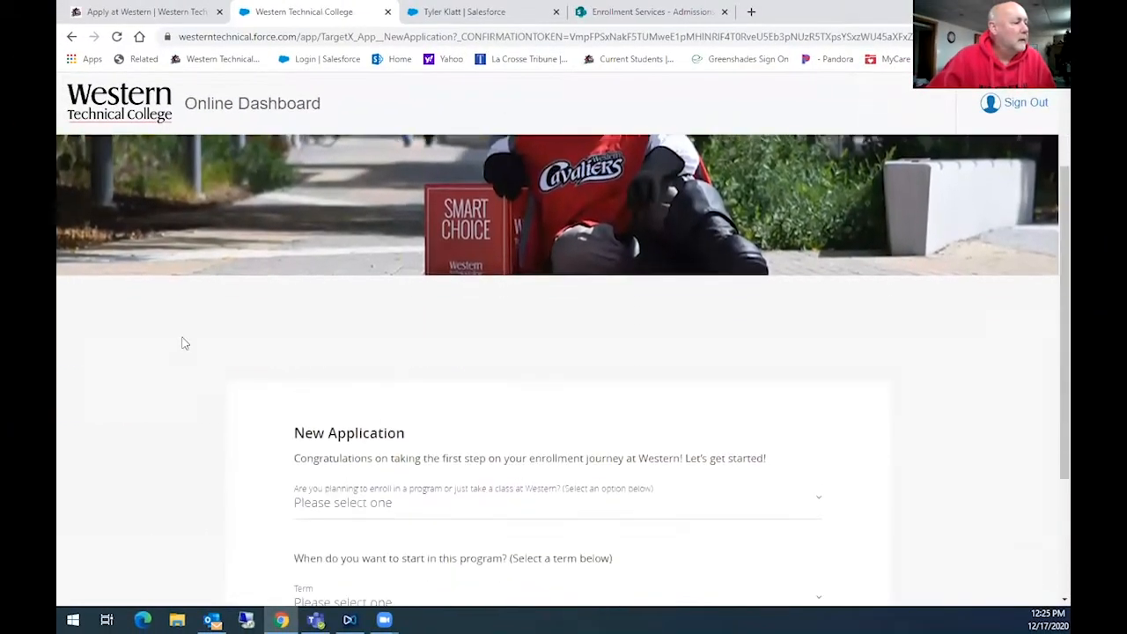
scroll("down", 3)
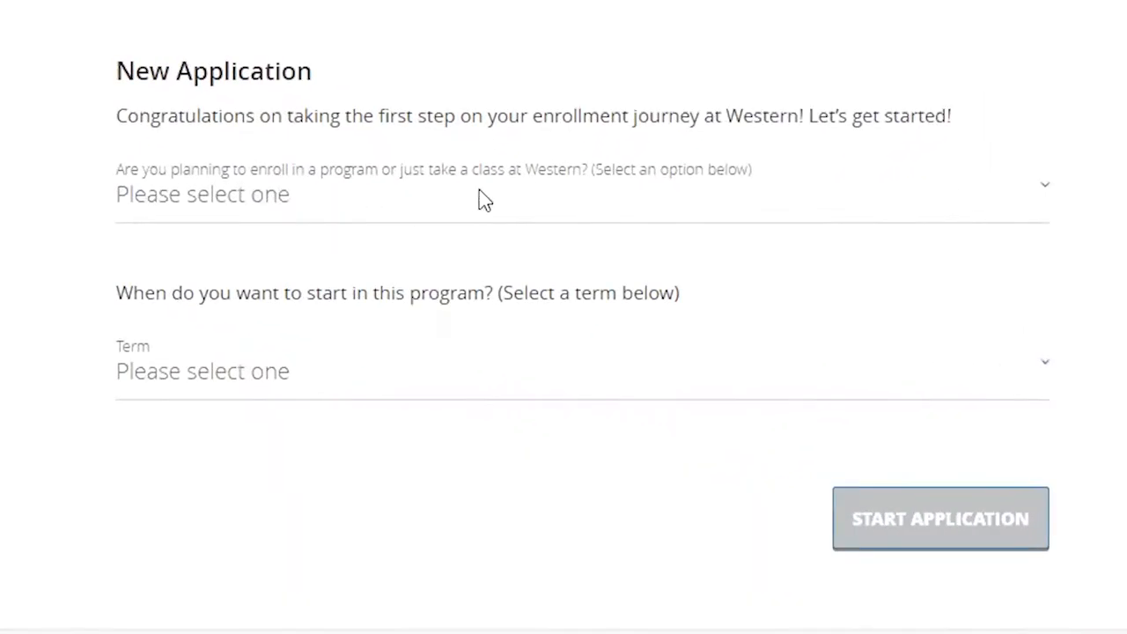
mouse_move(596, 189)
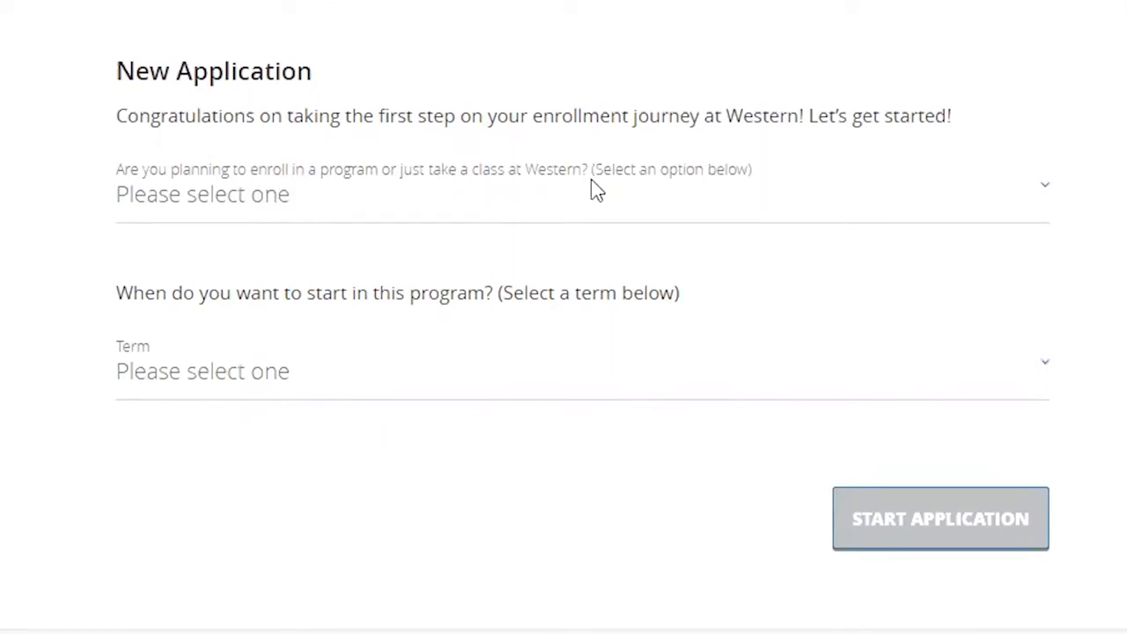
mouse_move(260, 203)
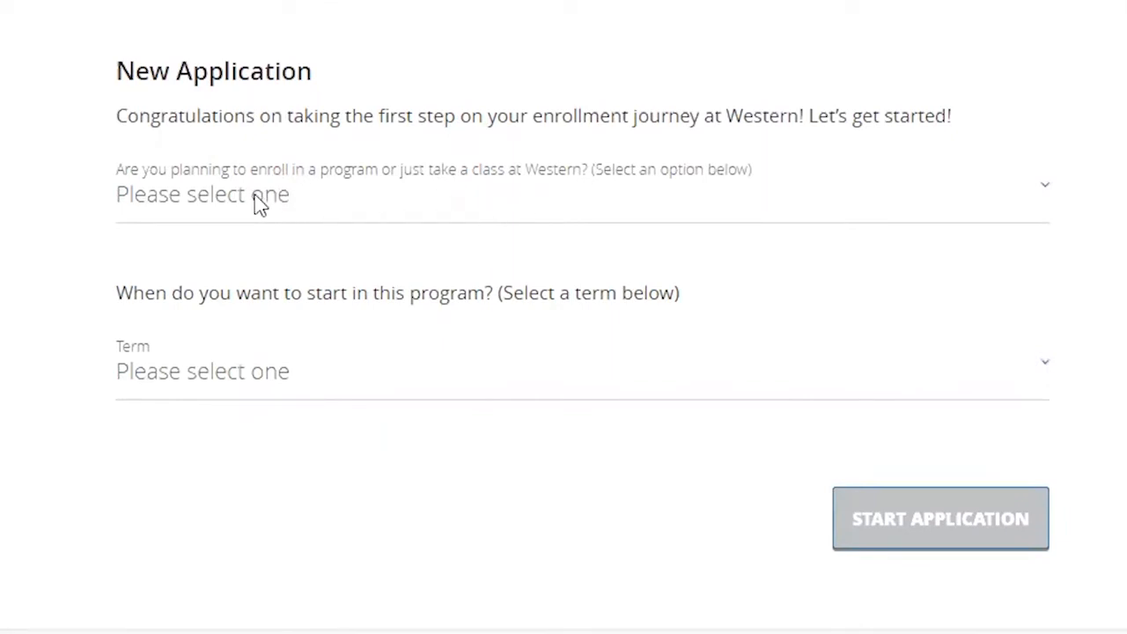
left_click(581, 195)
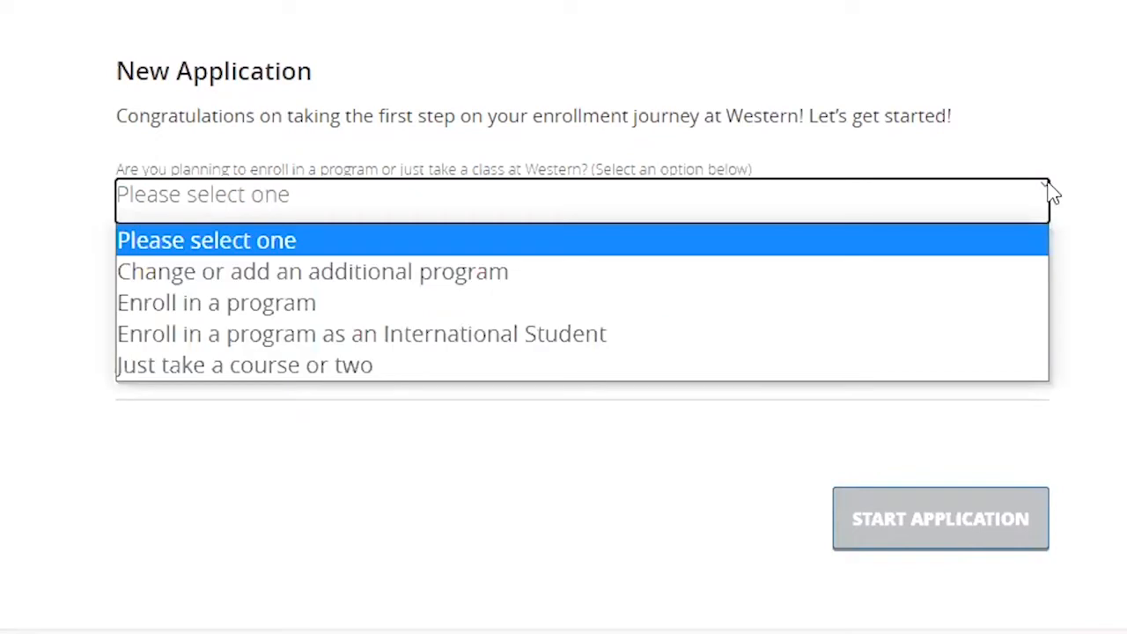
mouse_move(277, 317)
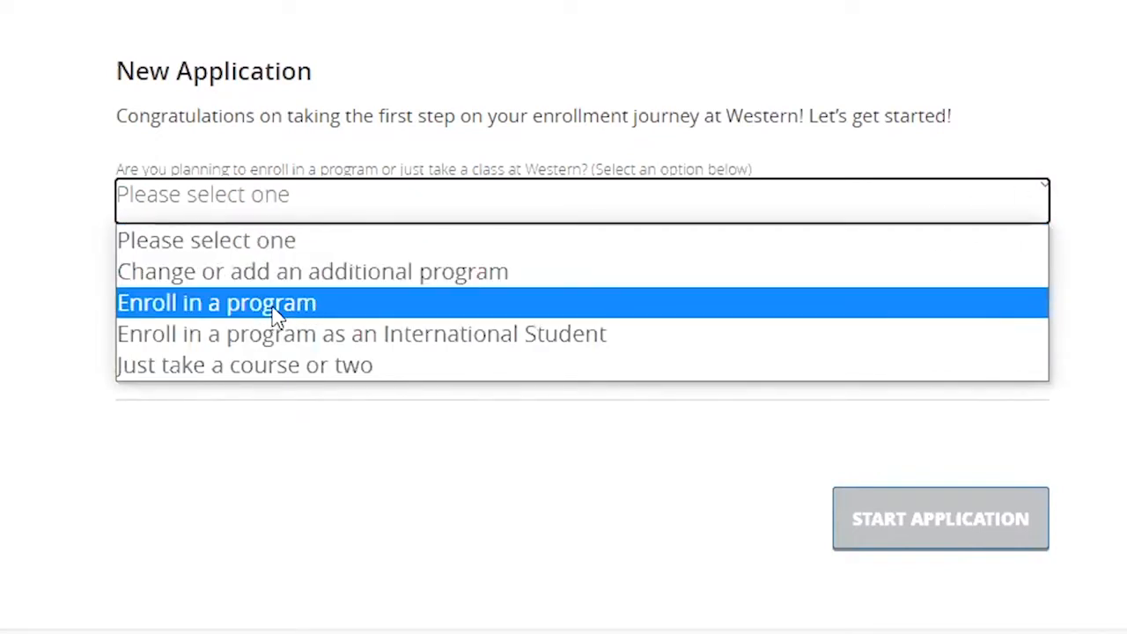
left_click(217, 302)
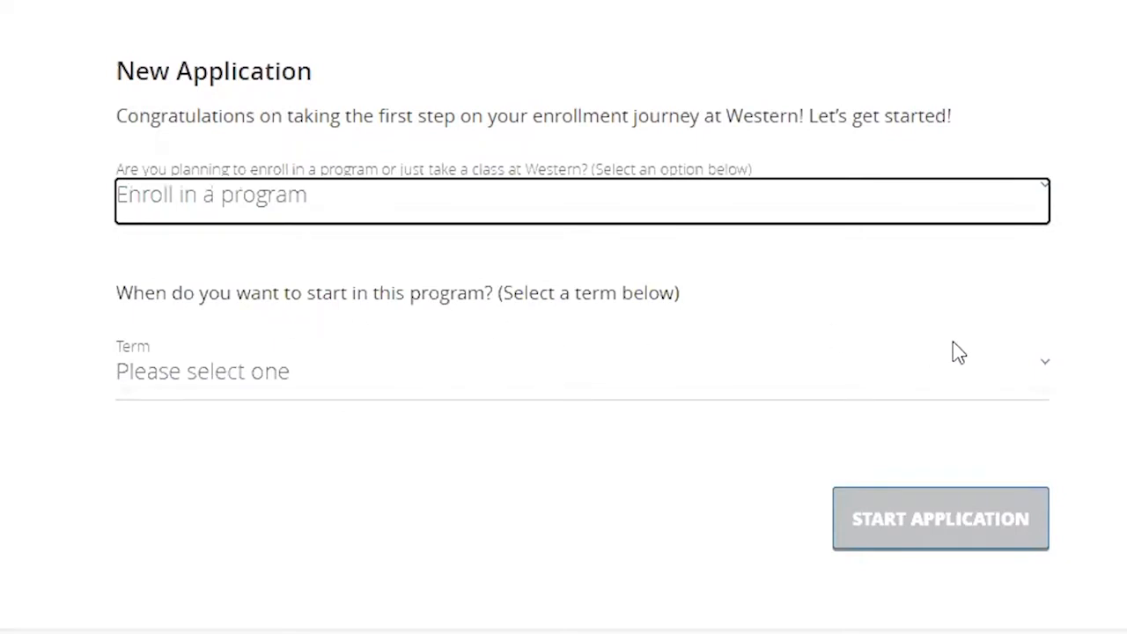
mouse_move(1046, 370)
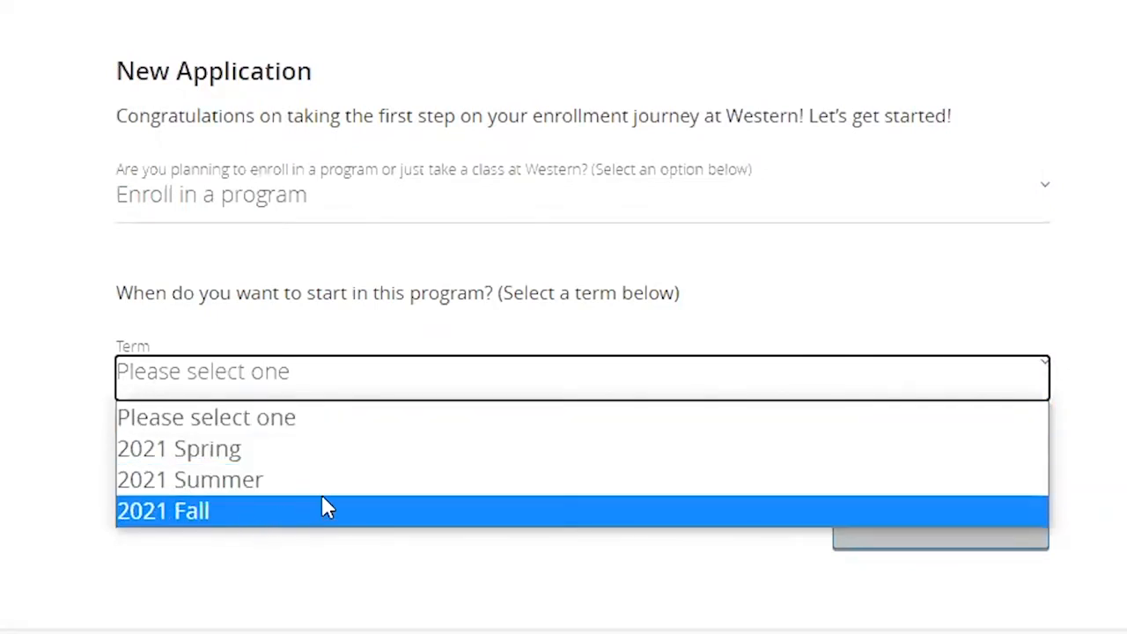
mouse_move(244, 519)
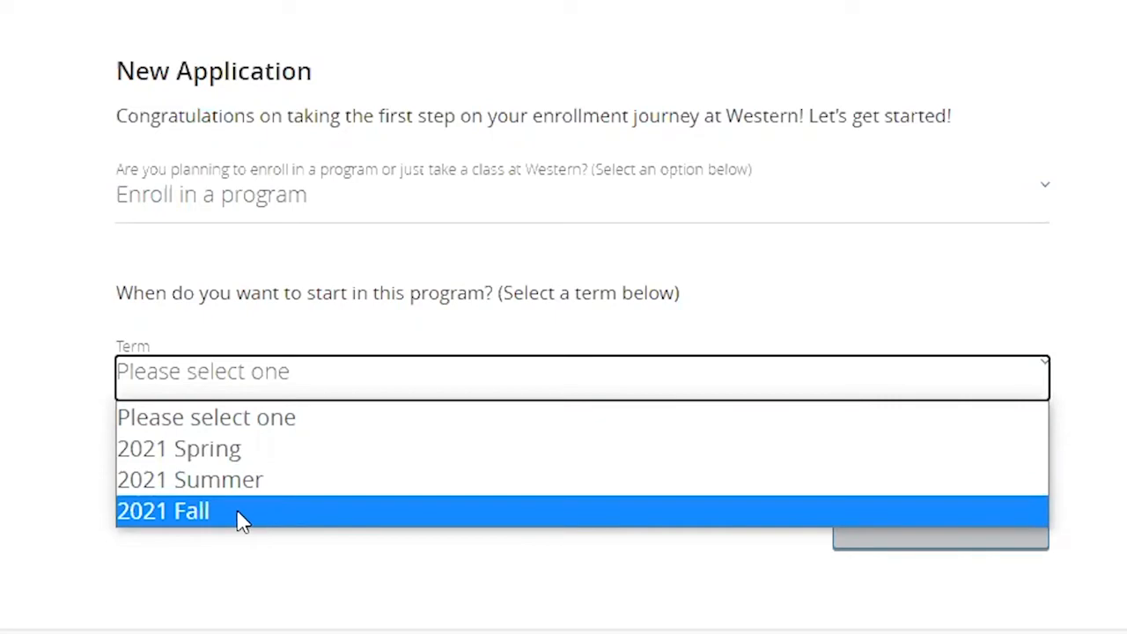
Set the starting term to 2021 Fall and start the application
left_click(163, 510)
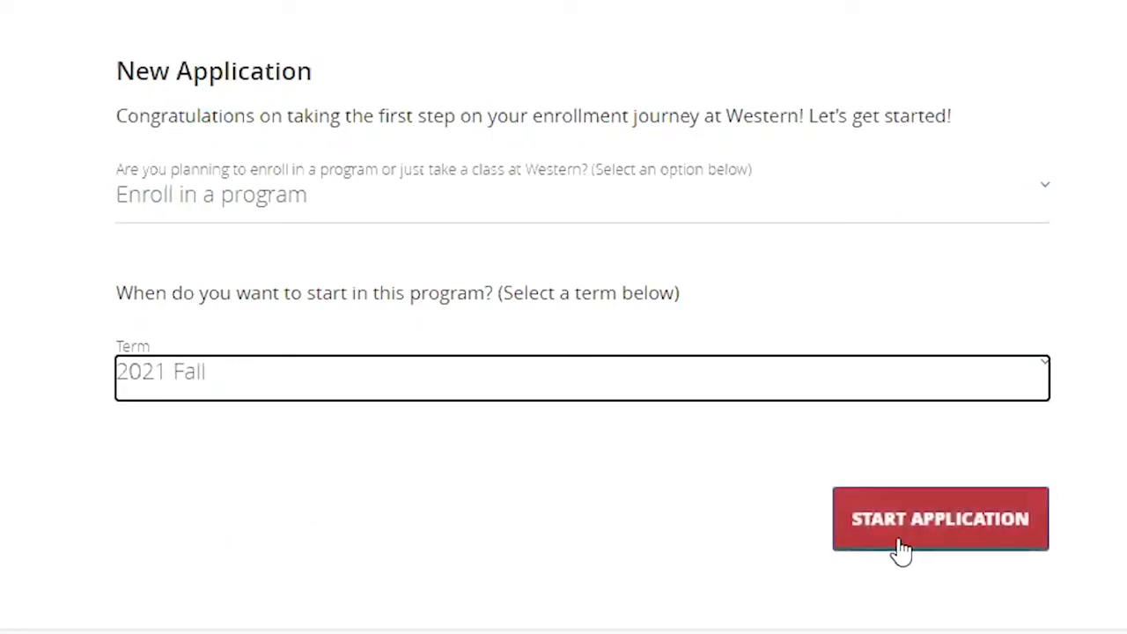
left_click(940, 517)
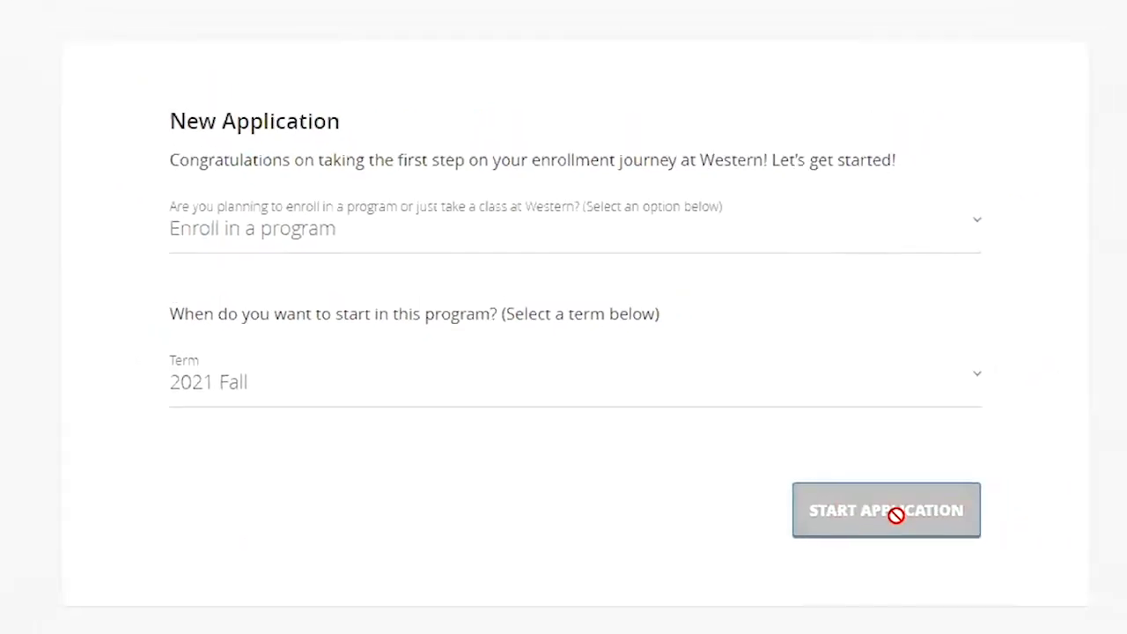
left_click(886, 510)
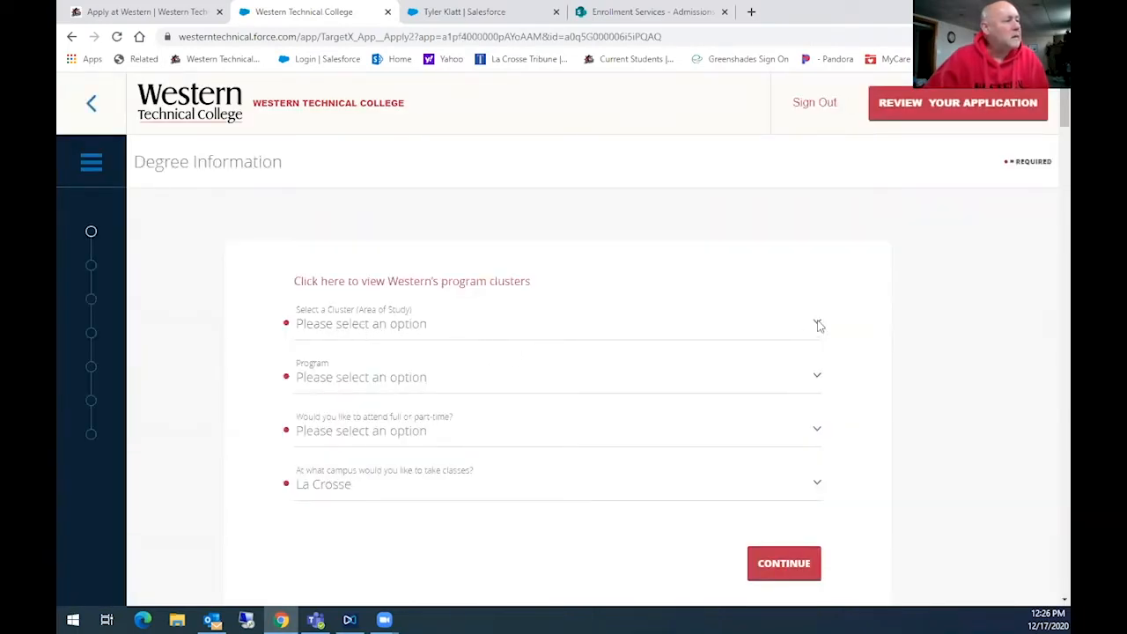
Expand the 'Select a Cluster (Area of Study)' dropdown to view clusters
left_click(556, 323)
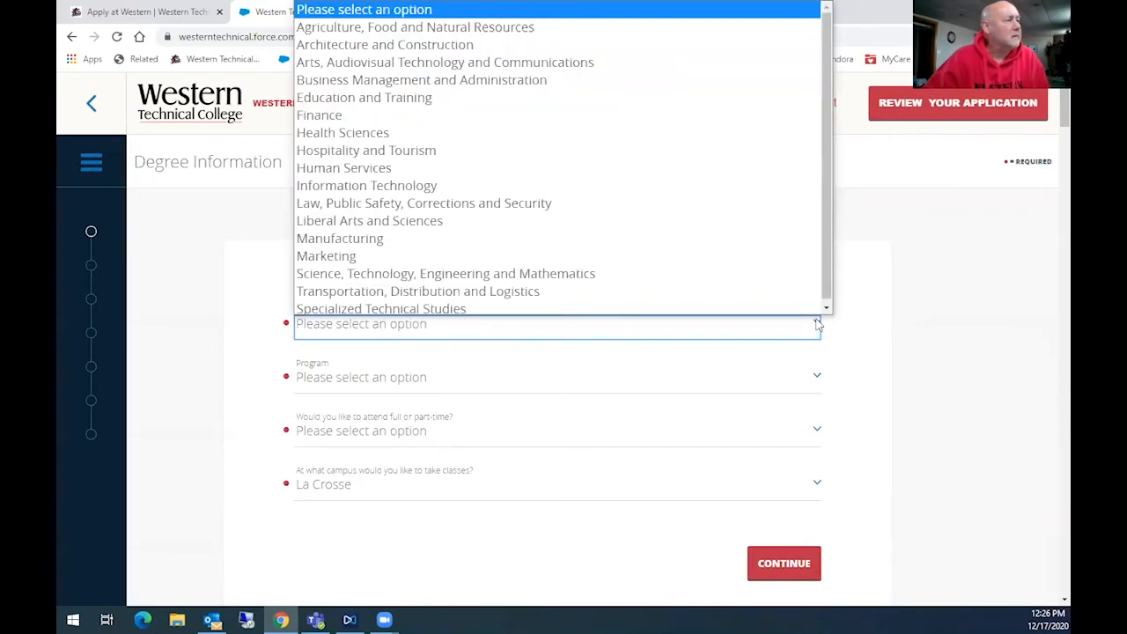
mouse_move(272, 86)
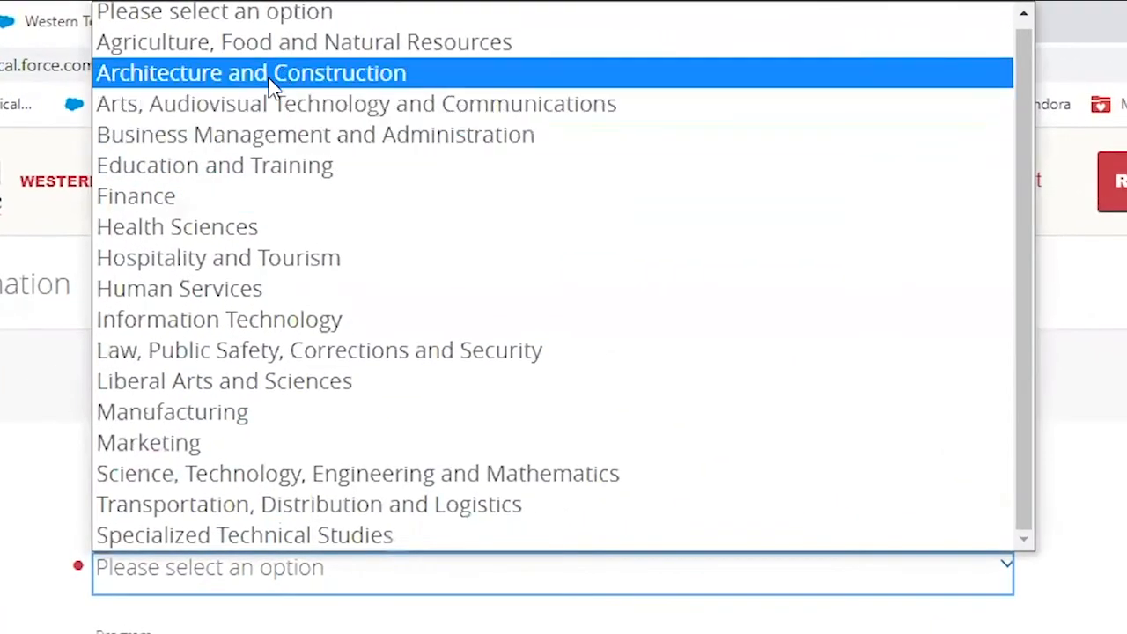
mouse_move(246, 176)
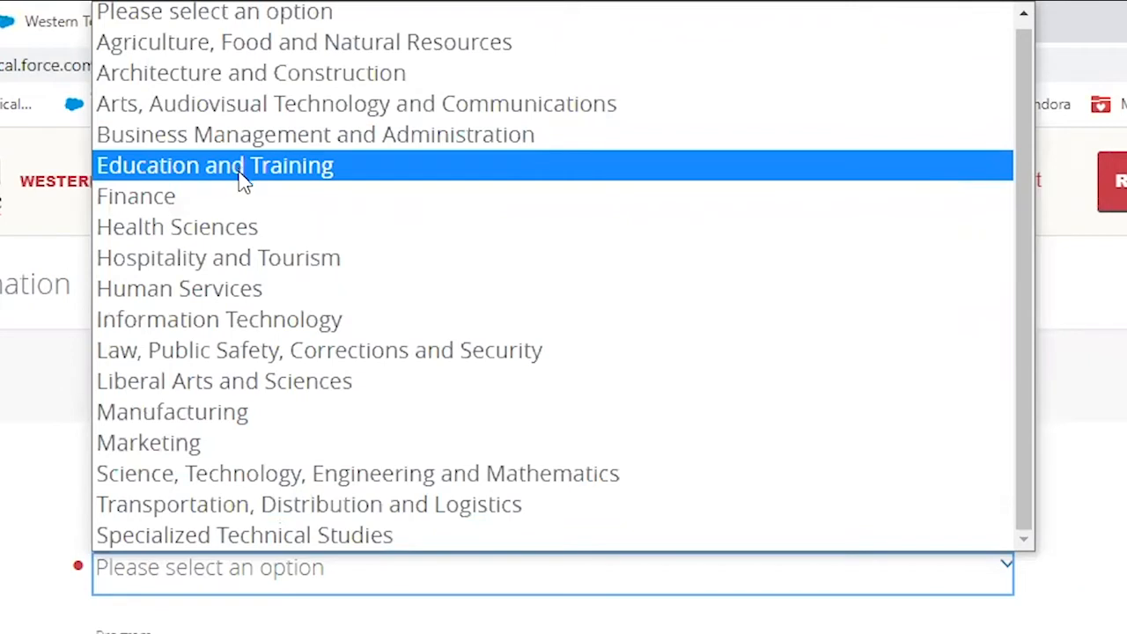
mouse_move(205, 332)
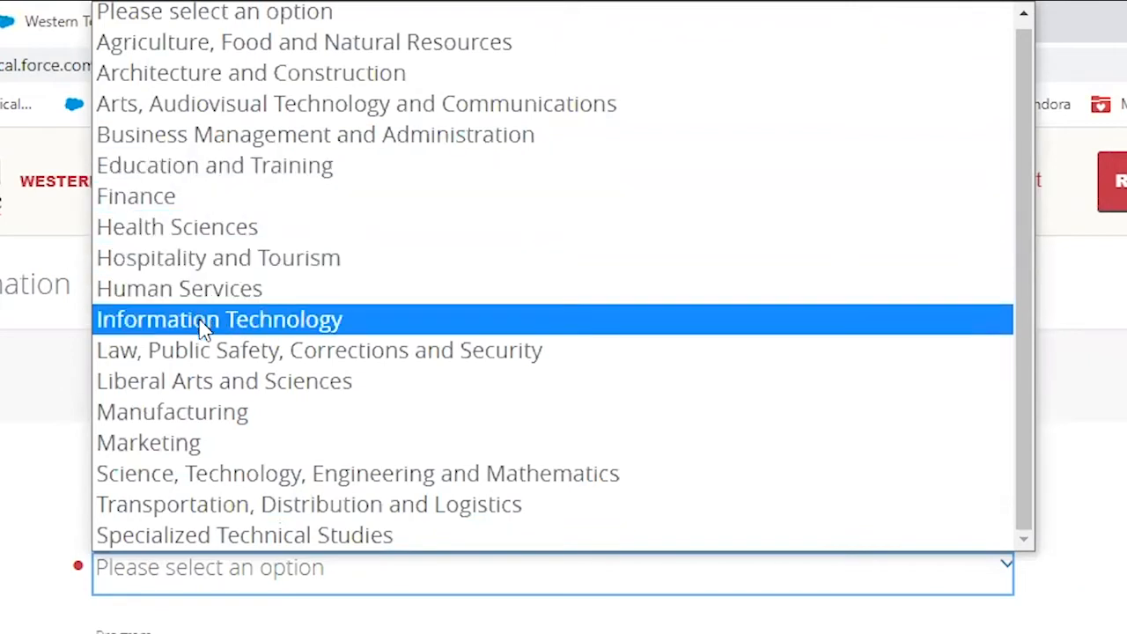
mouse_move(398, 405)
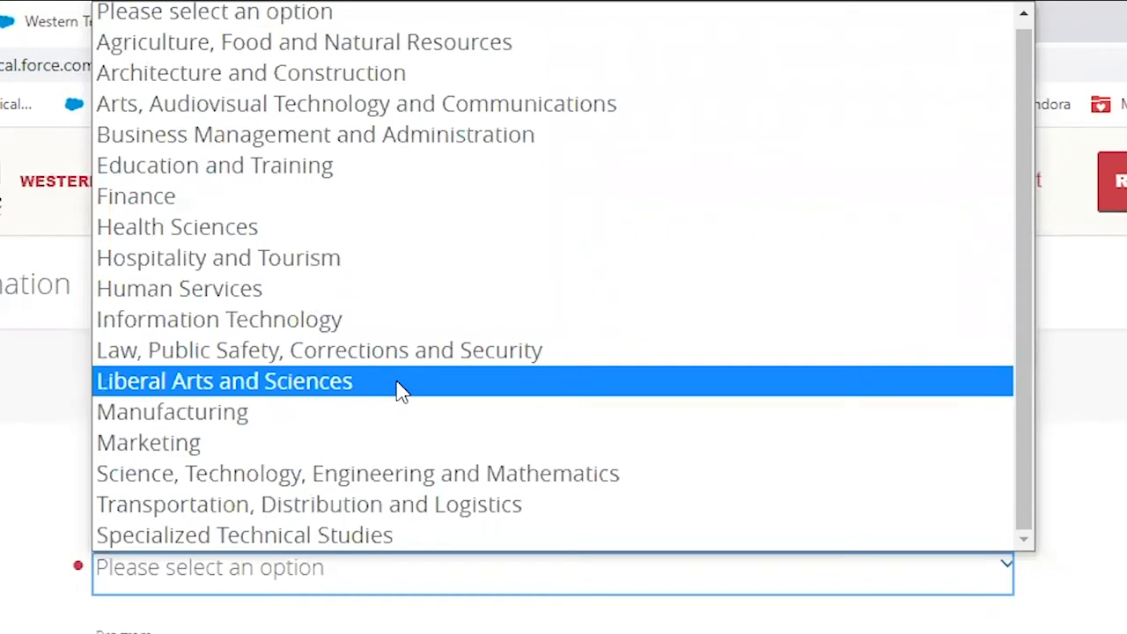
mouse_move(317, 391)
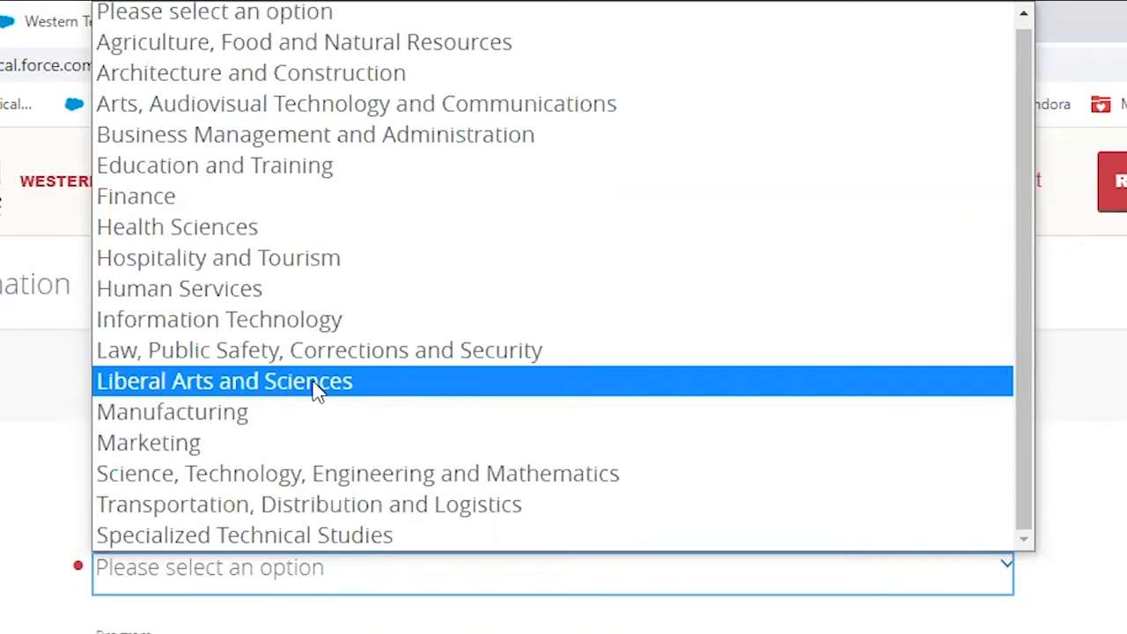
mouse_move(337, 393)
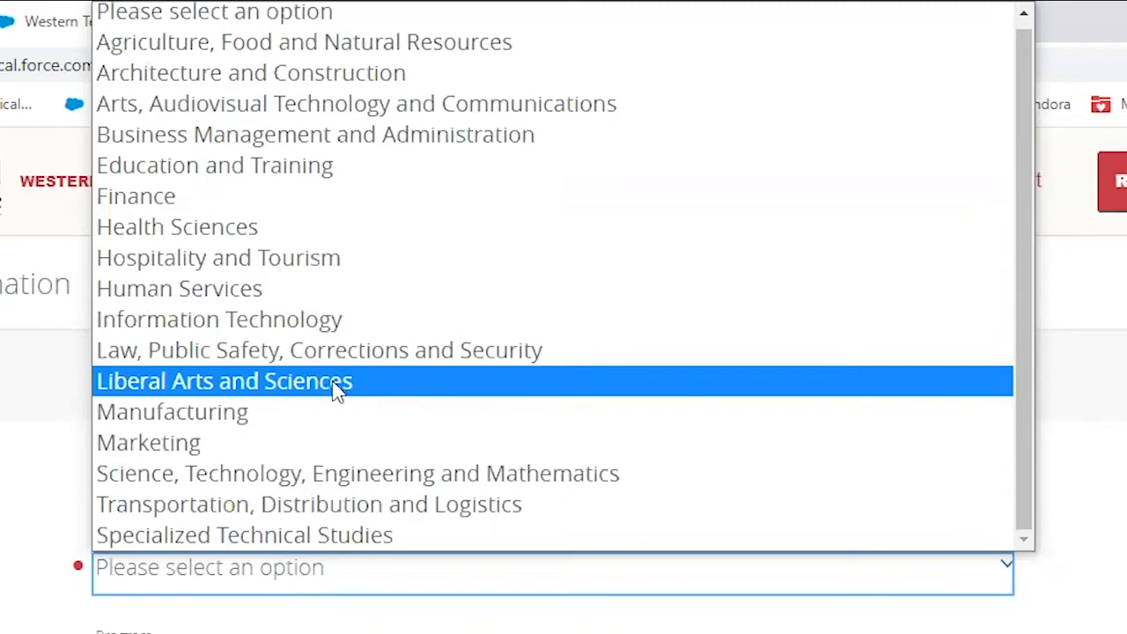
mouse_move(339, 391)
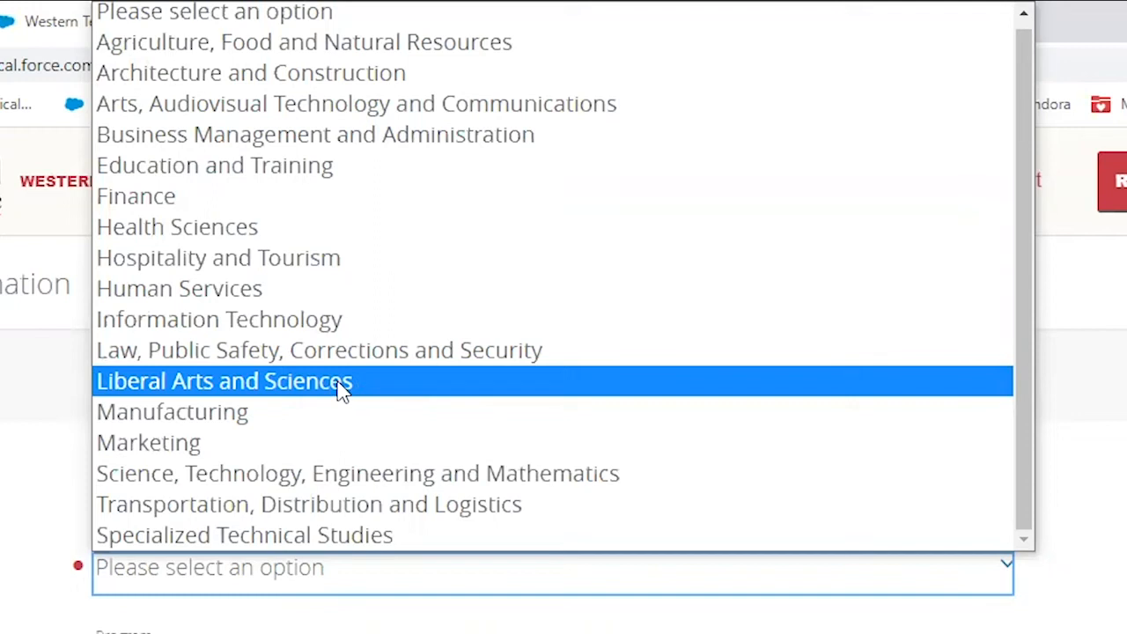
mouse_move(202, 238)
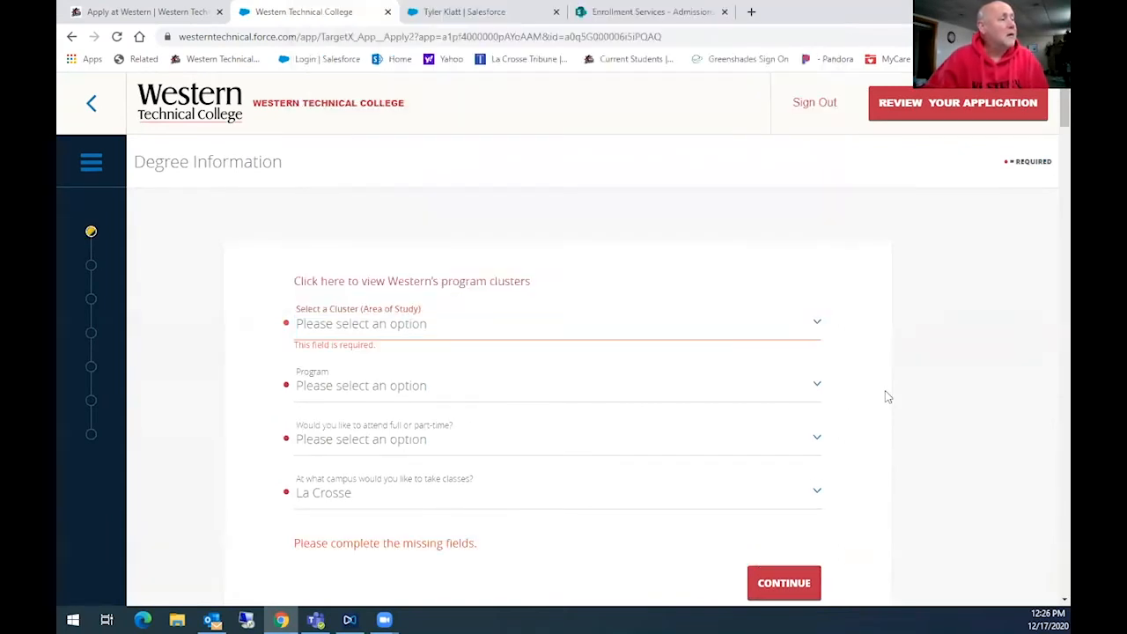
mouse_move(458, 352)
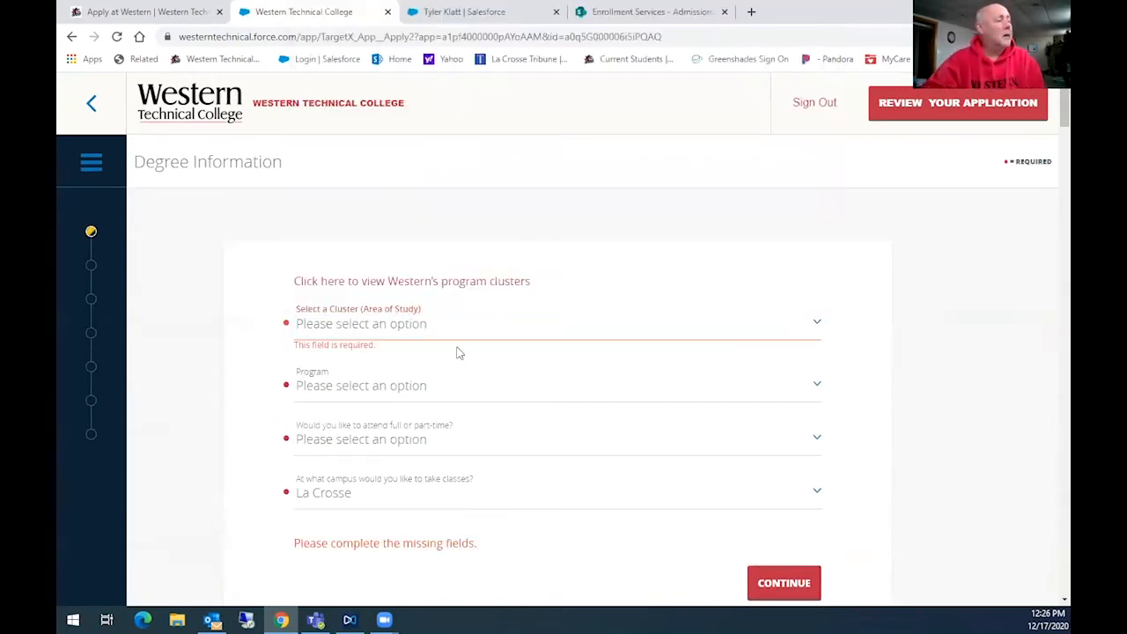
mouse_move(851, 394)
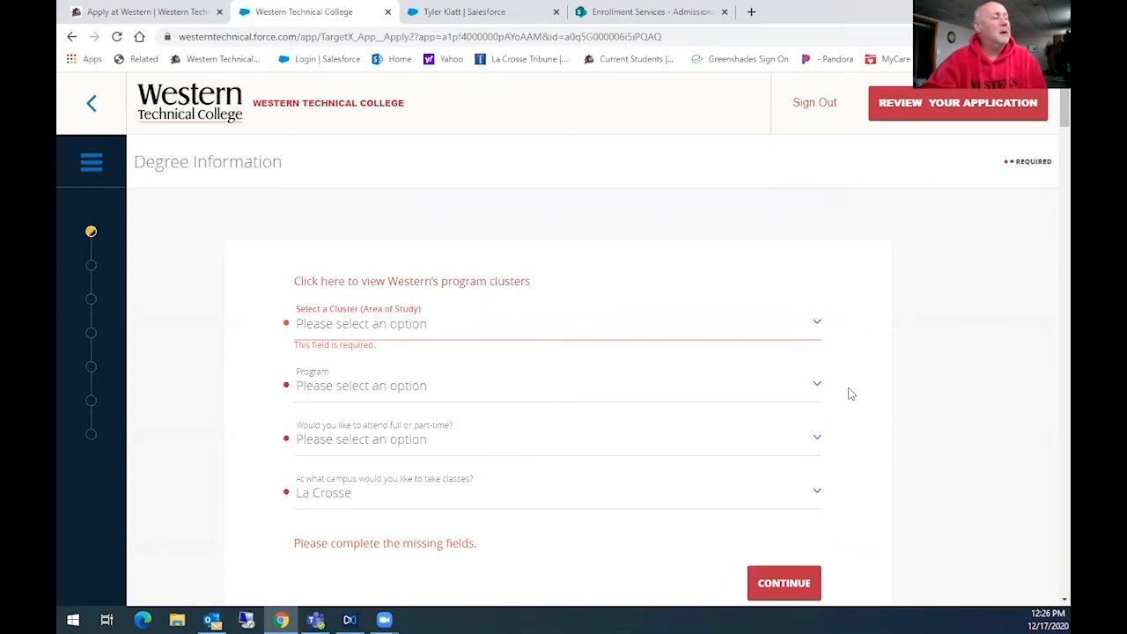